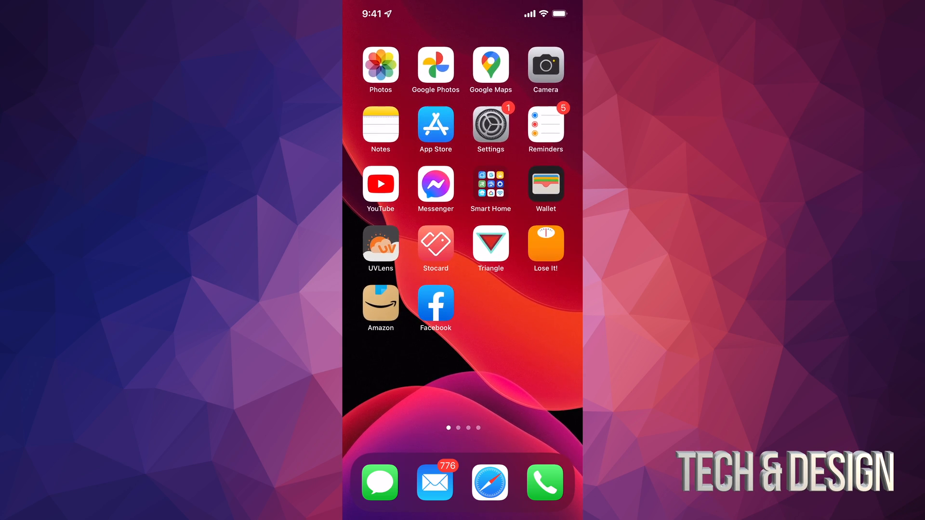
Step: Launch the Settings app from the Home Screen
{"action": "left_click", "coordinate": [491, 123]}
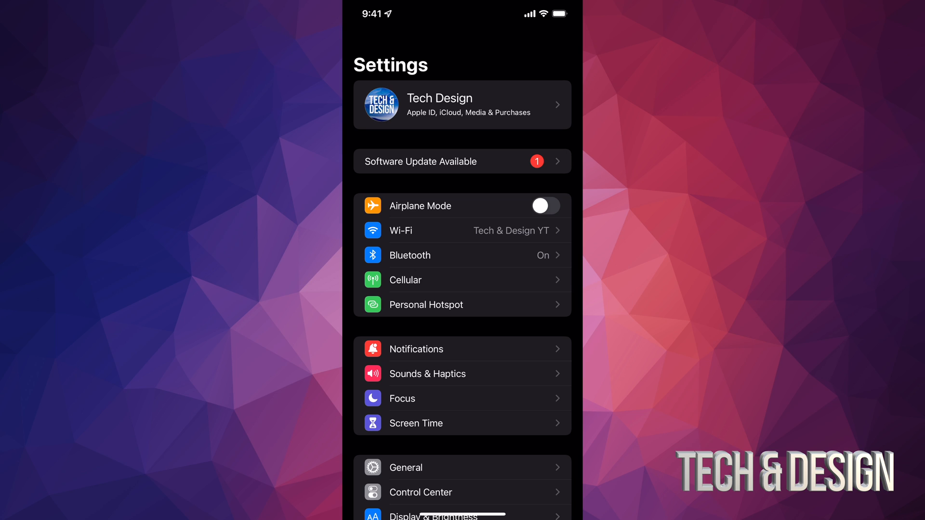
Step: Go to General > Software Update to view the iOS 15.0.2 (531.4 MB) update
{"action": "scroll", "scroll_direction": "down", "scroll_amount": 3}
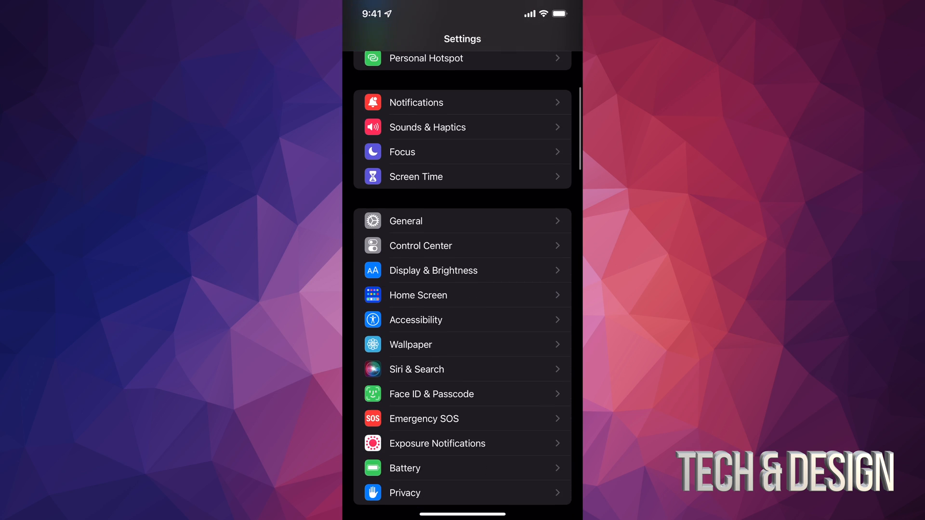
{"action": "left_click", "coordinate": [405, 221]}
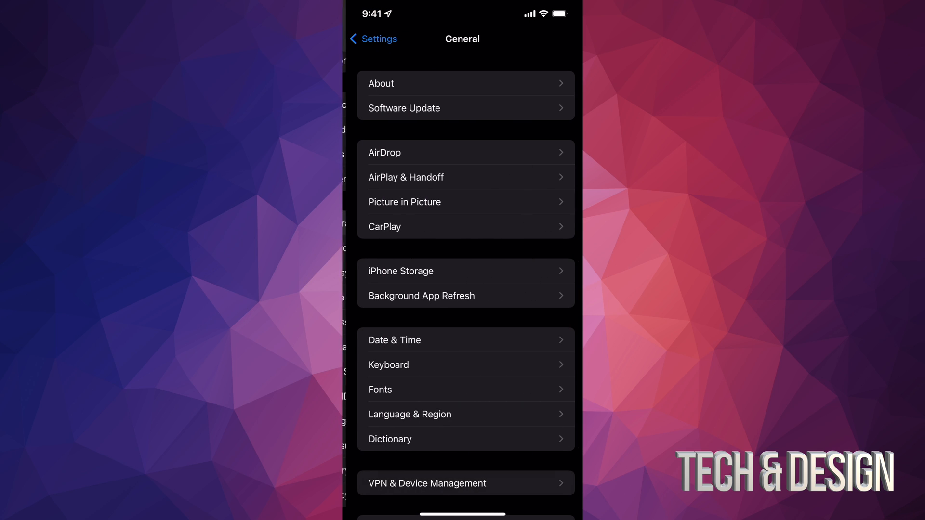
{"action": "left_click", "coordinate": [404, 108]}
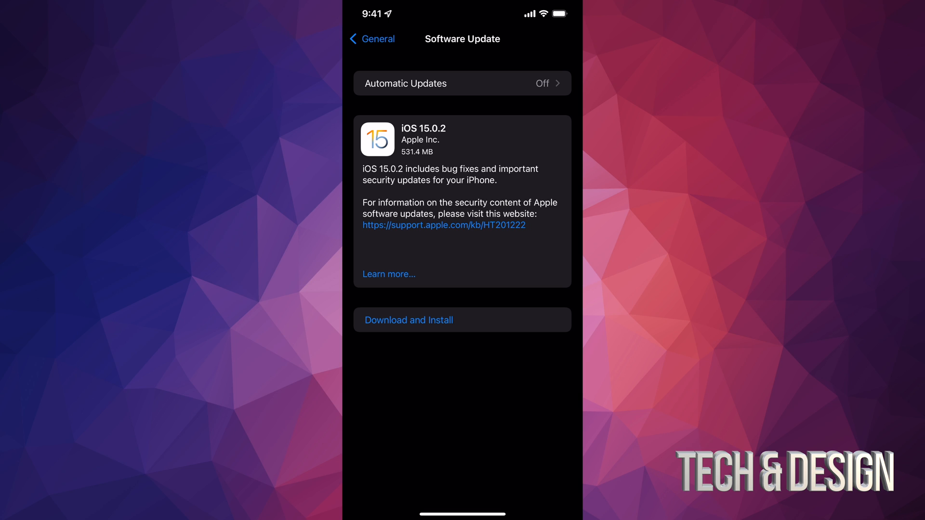
Step: Download and install iOS 15.0.2, then reopen Settings after the restart
{"action": "left_click", "coordinate": [409, 320]}
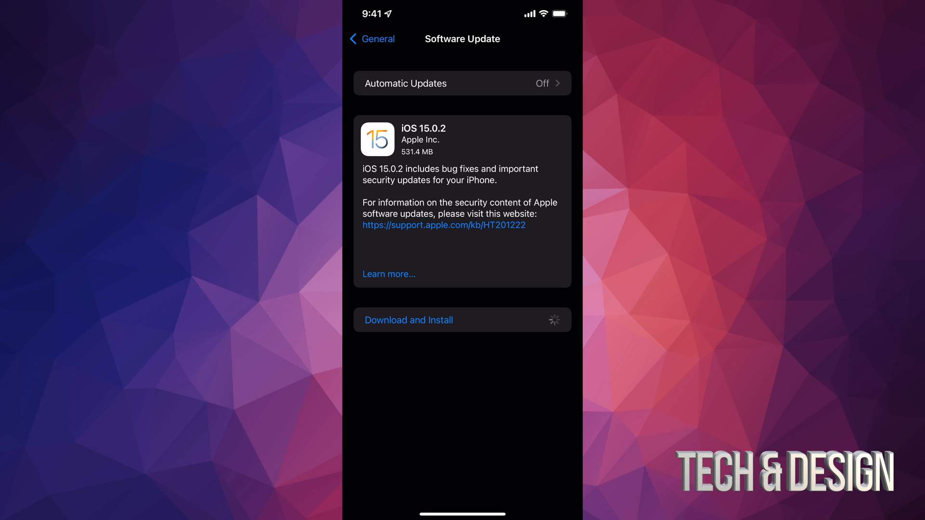
{"action": "left_click", "coordinate": [409, 320]}
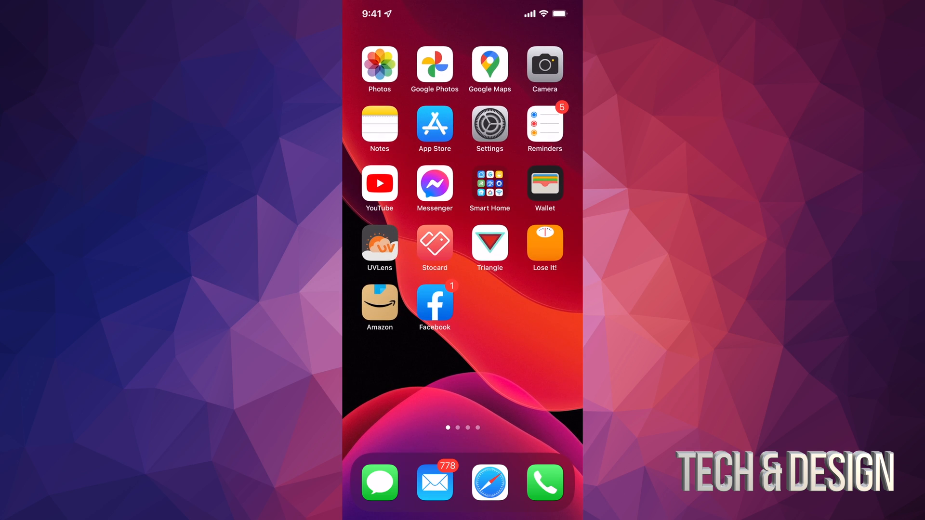
{"action": "left_click", "coordinate": [490, 123]}
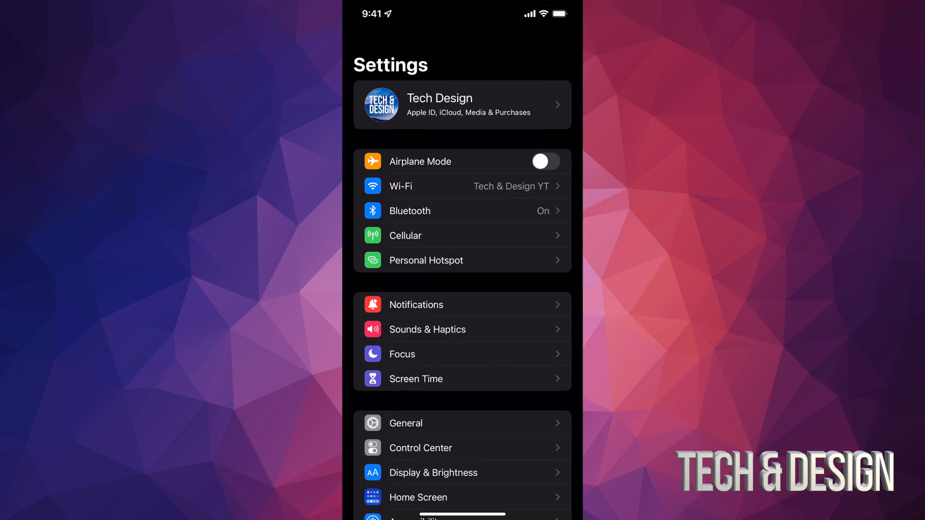